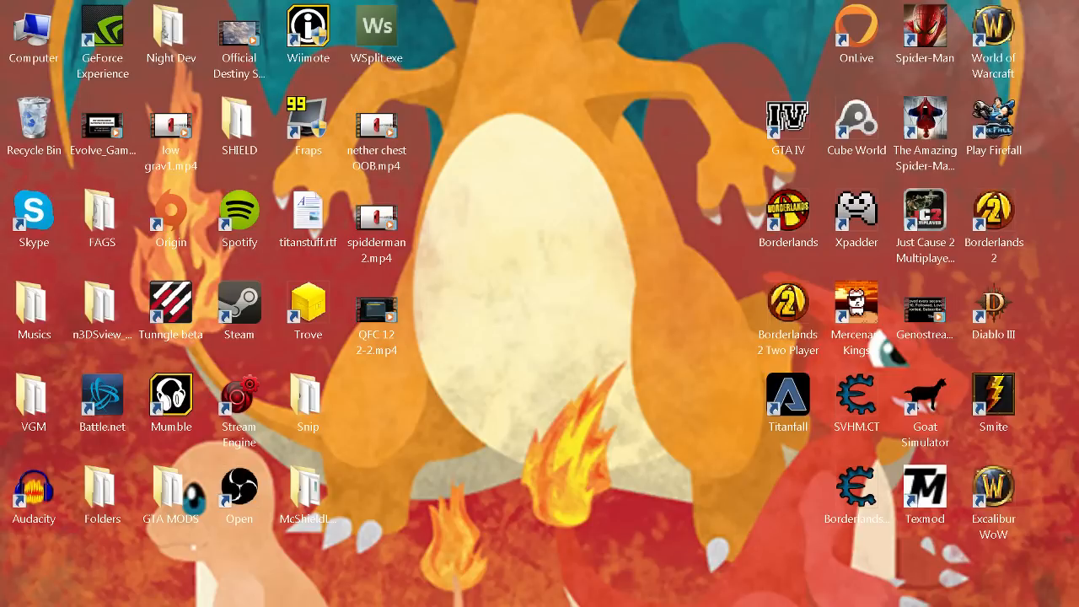
{"action": "mouse_move", "coordinate": [641, 186]}
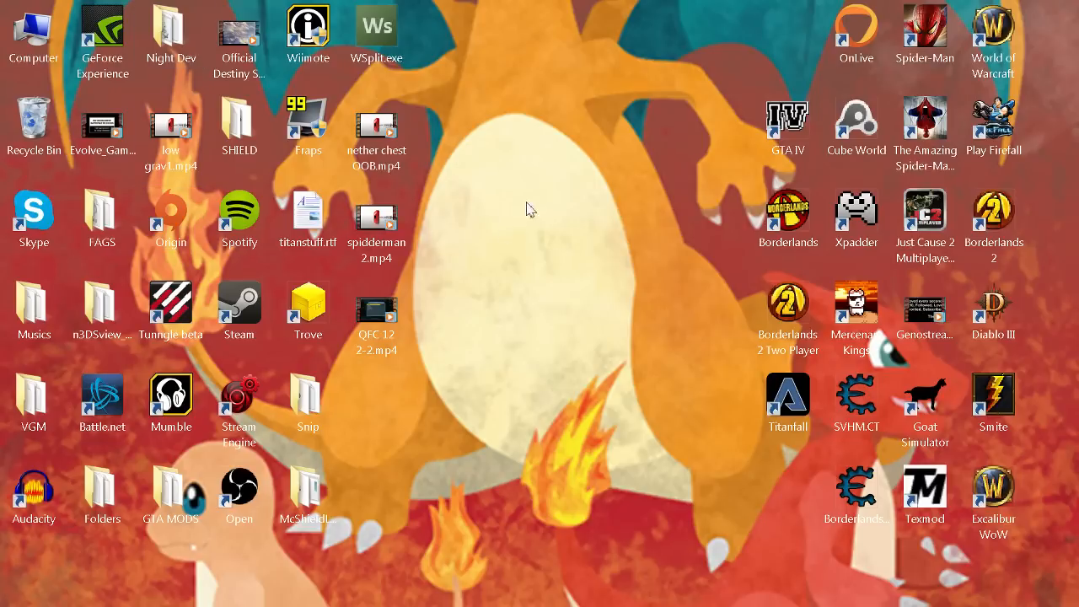
Browse Computer into Local Disk (C:) and Program Files (x86), then return to Local Disk (C:)
{"action": "left_click", "coordinate": [239, 405]}
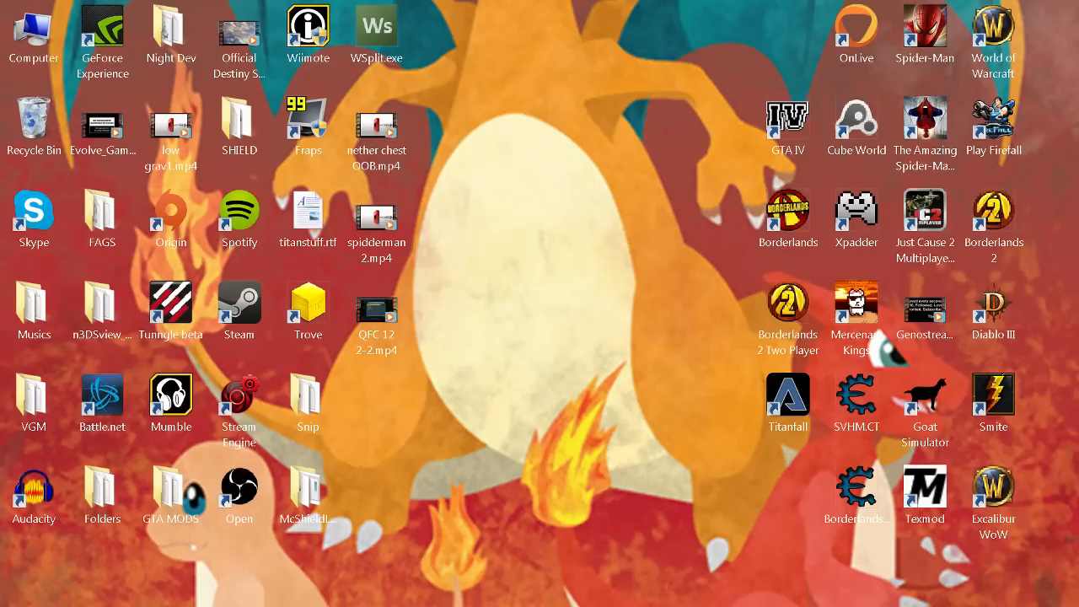
{"action": "double_click", "coordinate": [33, 25]}
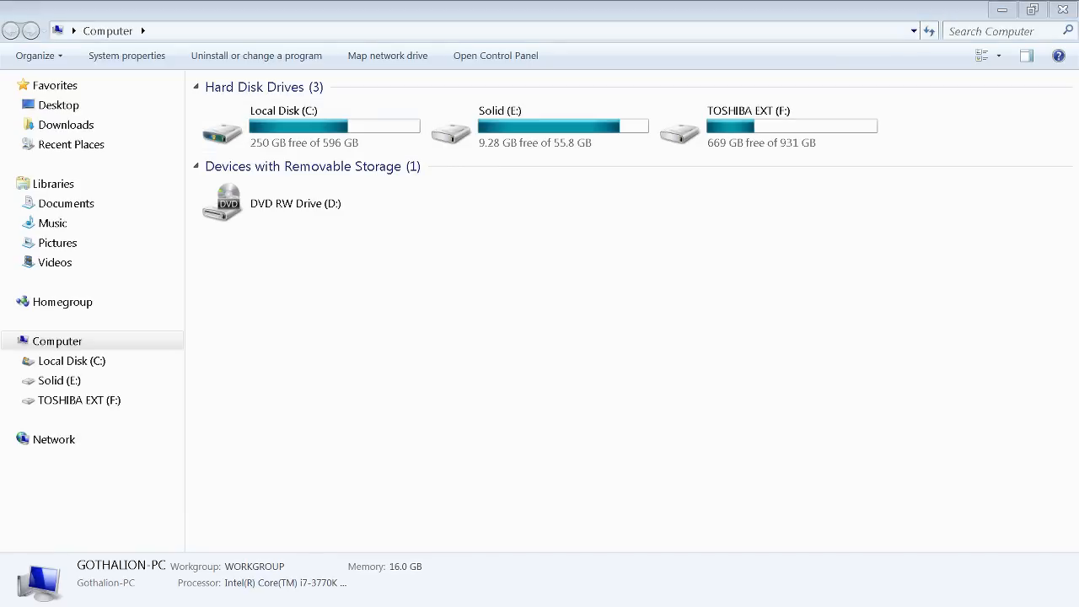
{"action": "mouse_move", "coordinate": [502, 161]}
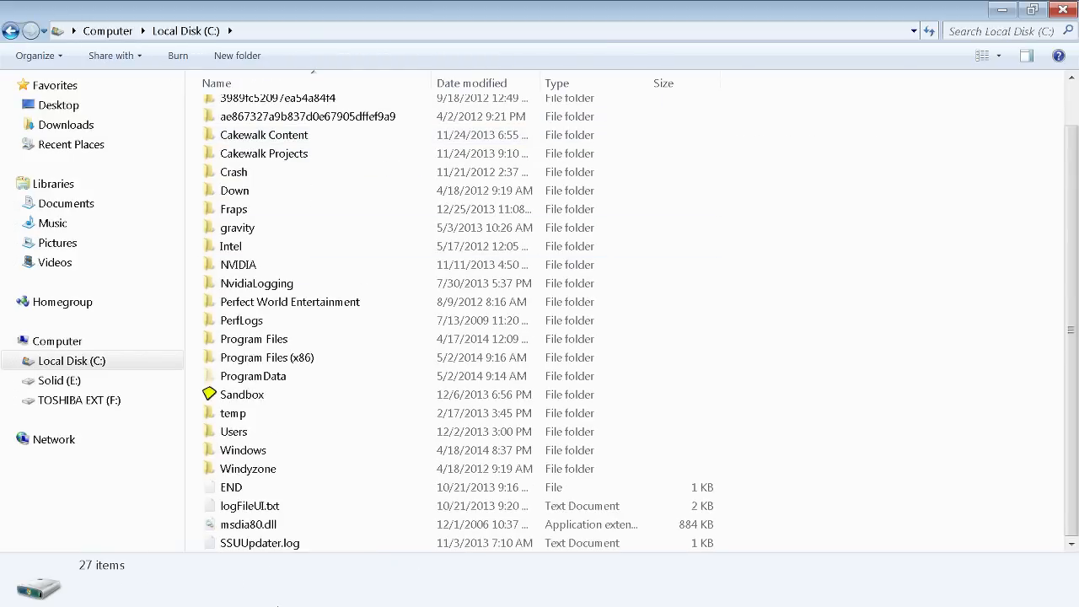
{"action": "double_click", "coordinate": [267, 358]}
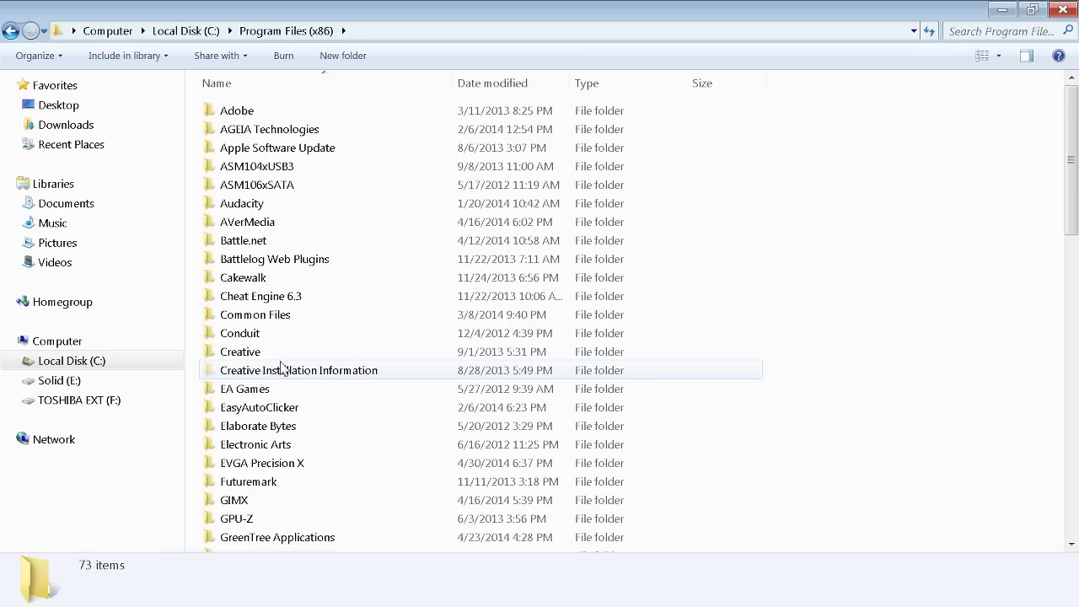
{"action": "scroll", "scroll_direction": "down", "scroll_amount": 3}
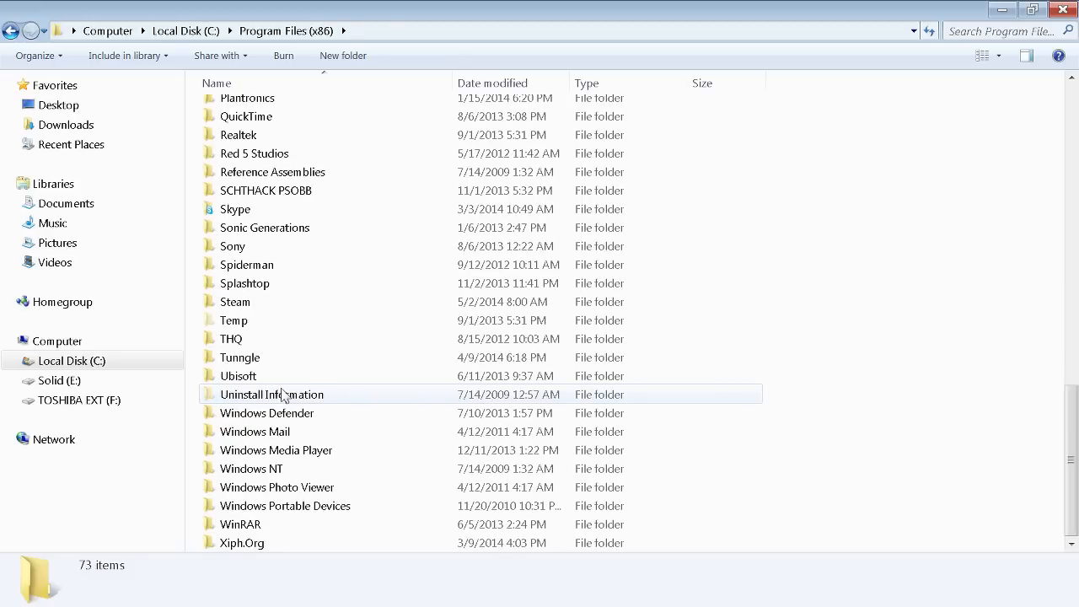
{"action": "left_click", "coordinate": [236, 302]}
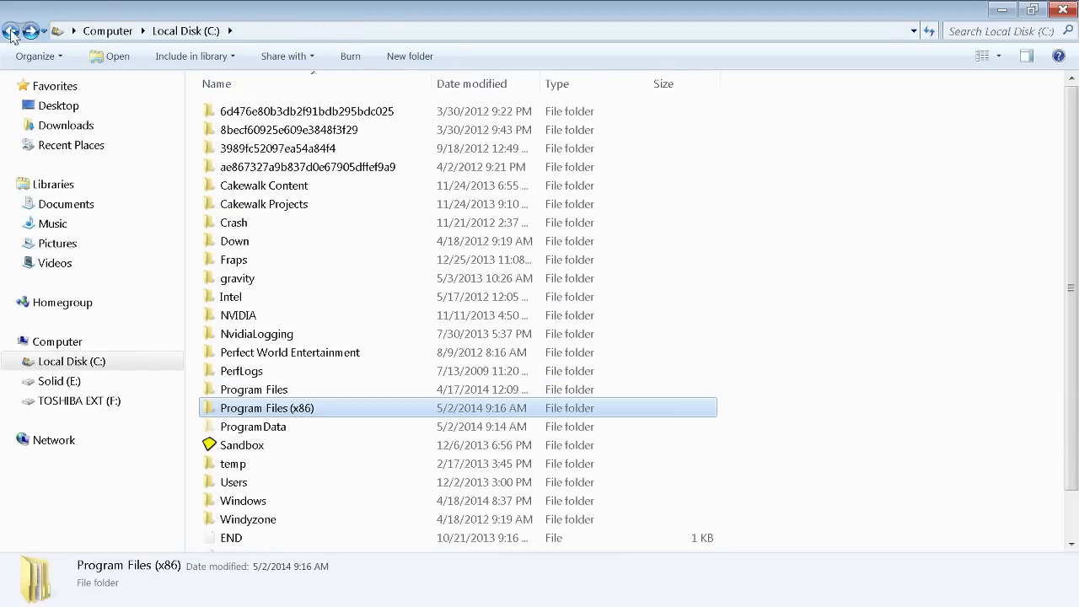
Navigate Solid (E:) to Borderlands 2's WillowGame Config folder and select DefaultInput.ini
{"action": "left_click", "coordinate": [59, 380]}
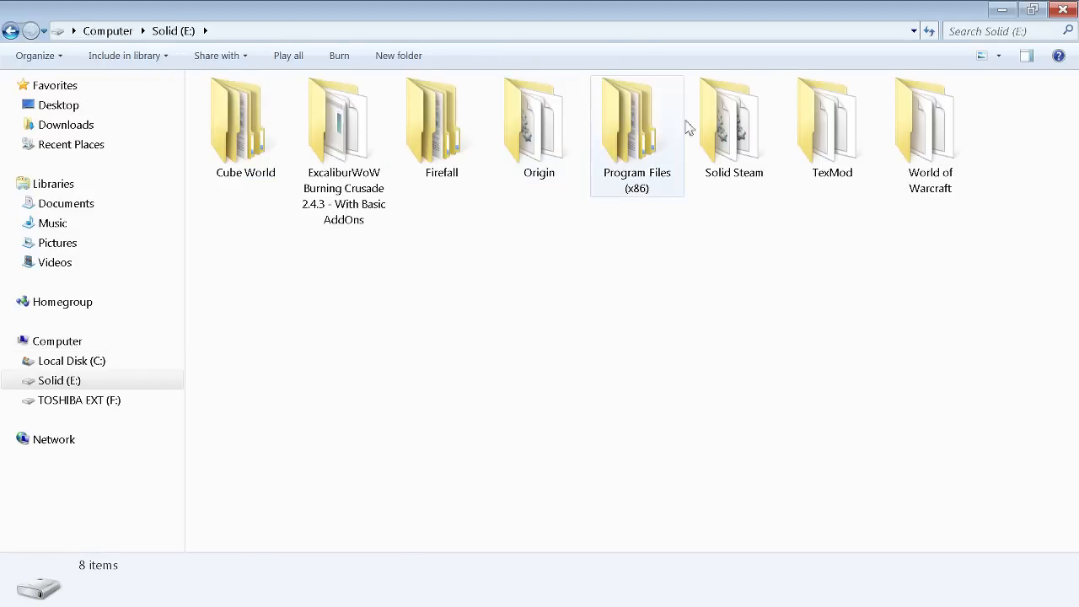
{"action": "double_click", "coordinate": [734, 118]}
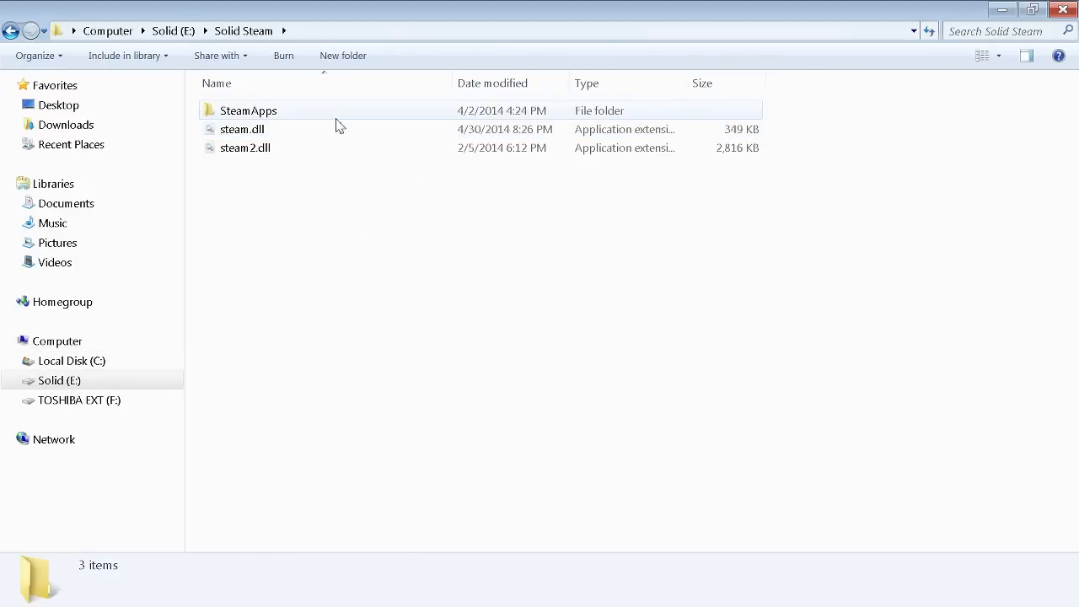
{"action": "double_click", "coordinate": [248, 111]}
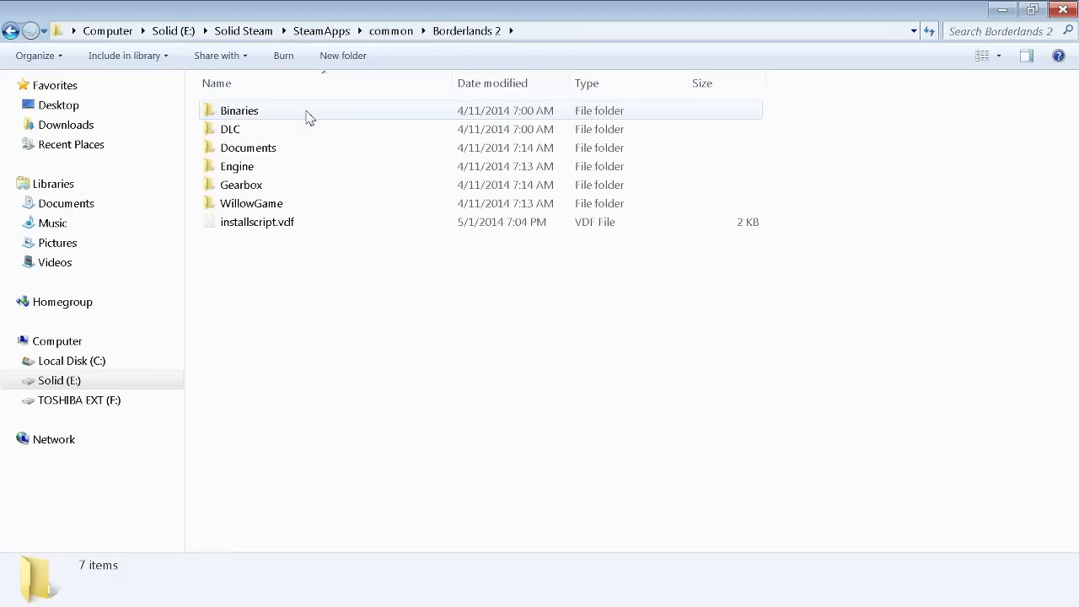
{"action": "double_click", "coordinate": [250, 203]}
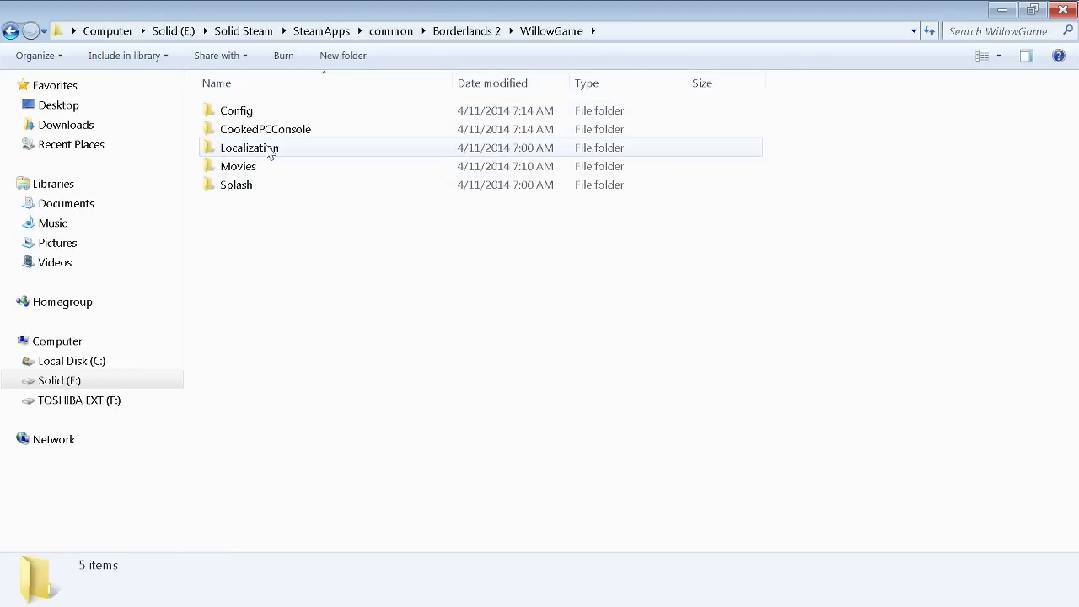
{"action": "double_click", "coordinate": [236, 110]}
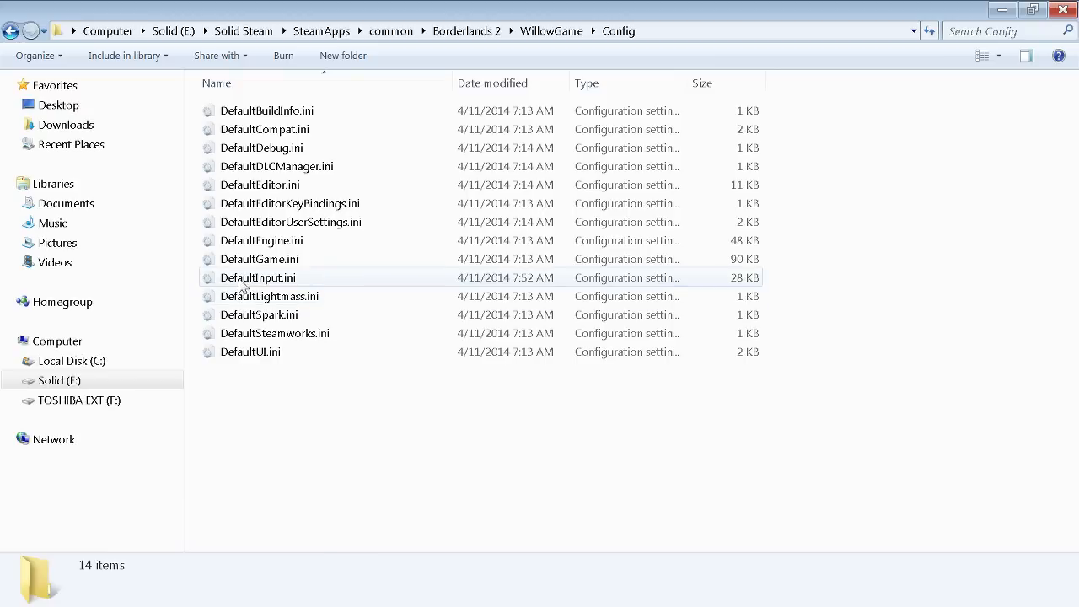
{"action": "left_click", "coordinate": [258, 277]}
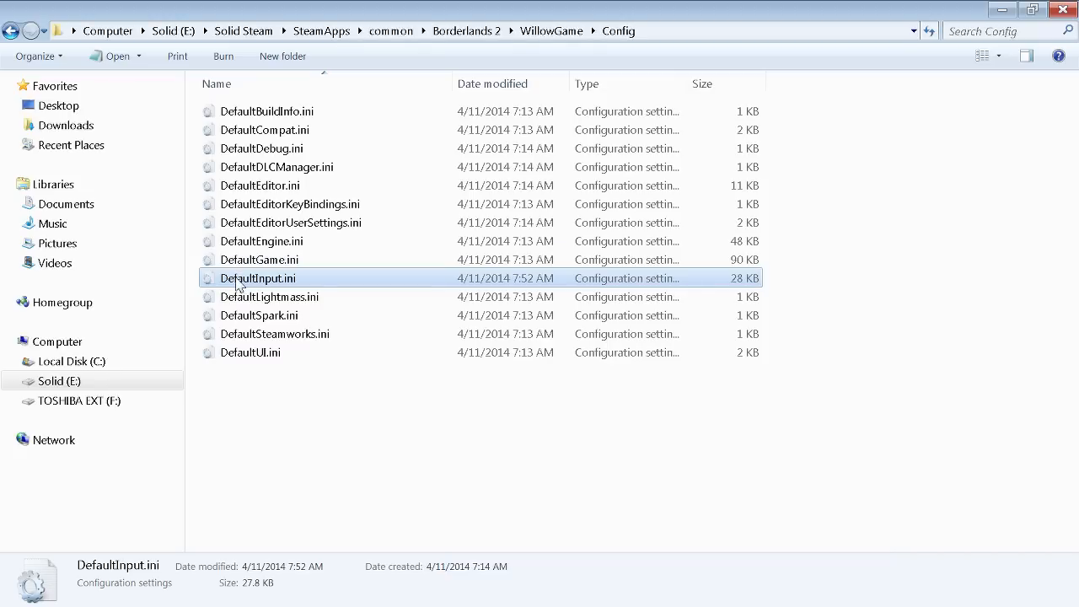
{"action": "mouse_move", "coordinate": [255, 281]}
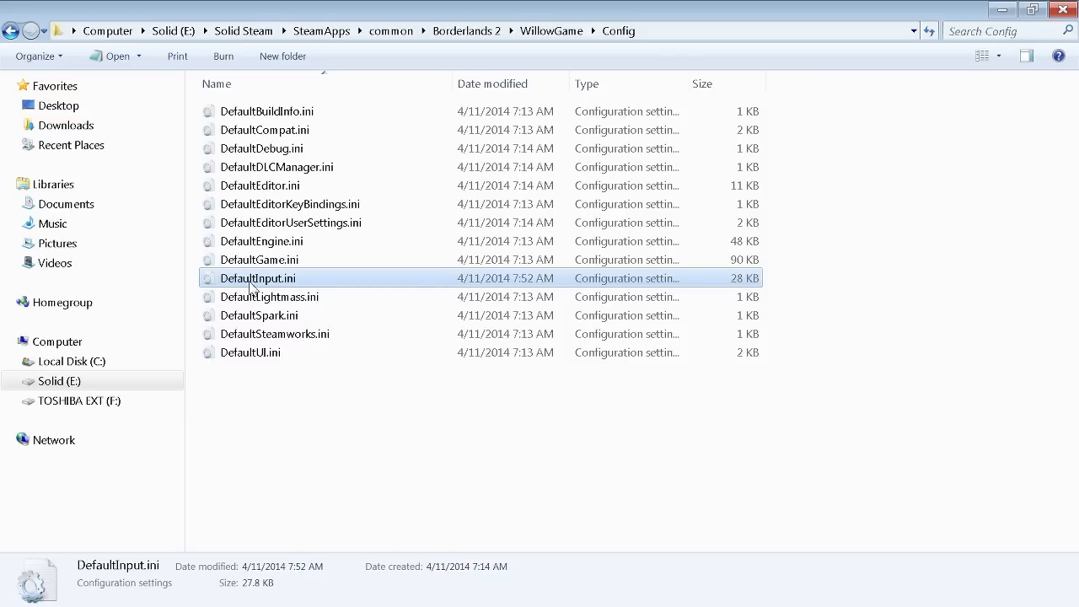
Open DefaultInput.ini in a maximized Notepad and select the [Engine.Console] line
{"action": "double_click", "coordinate": [258, 279]}
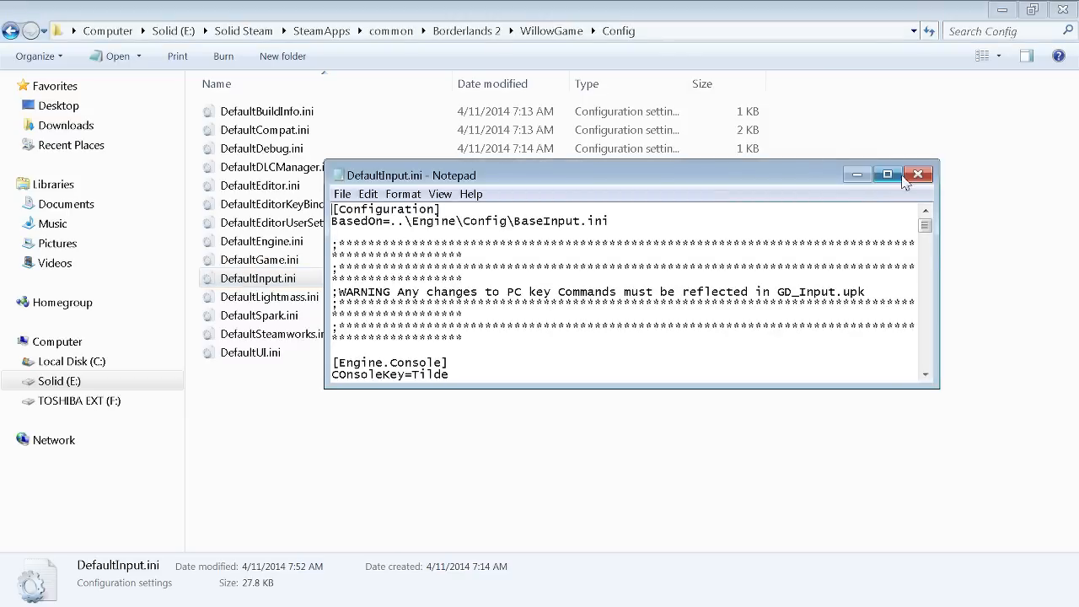
{"action": "left_click", "coordinate": [888, 175]}
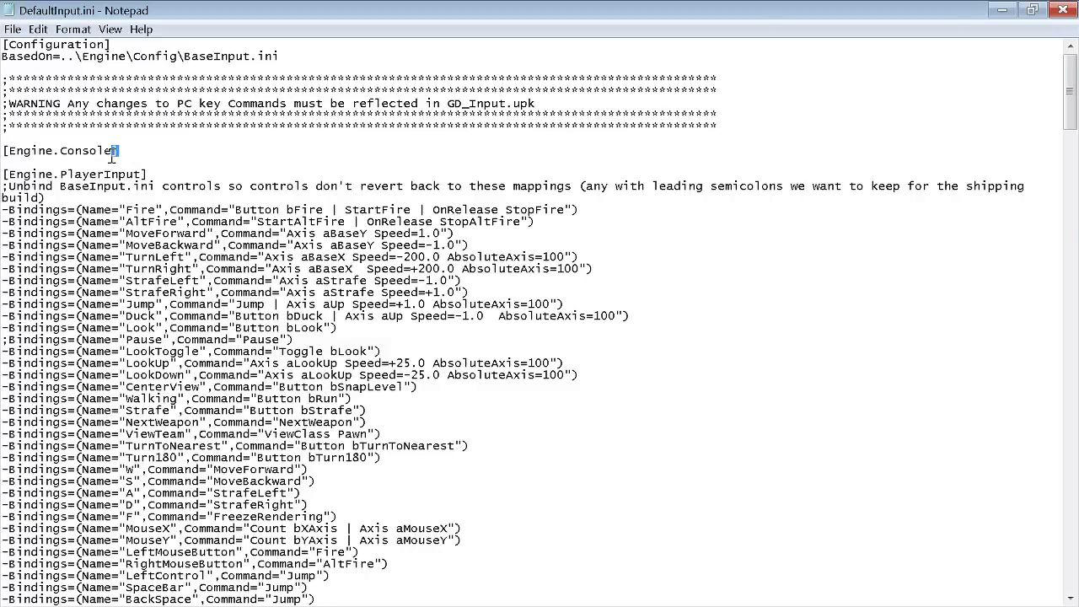
{"action": "double_click", "coordinate": [59, 150]}
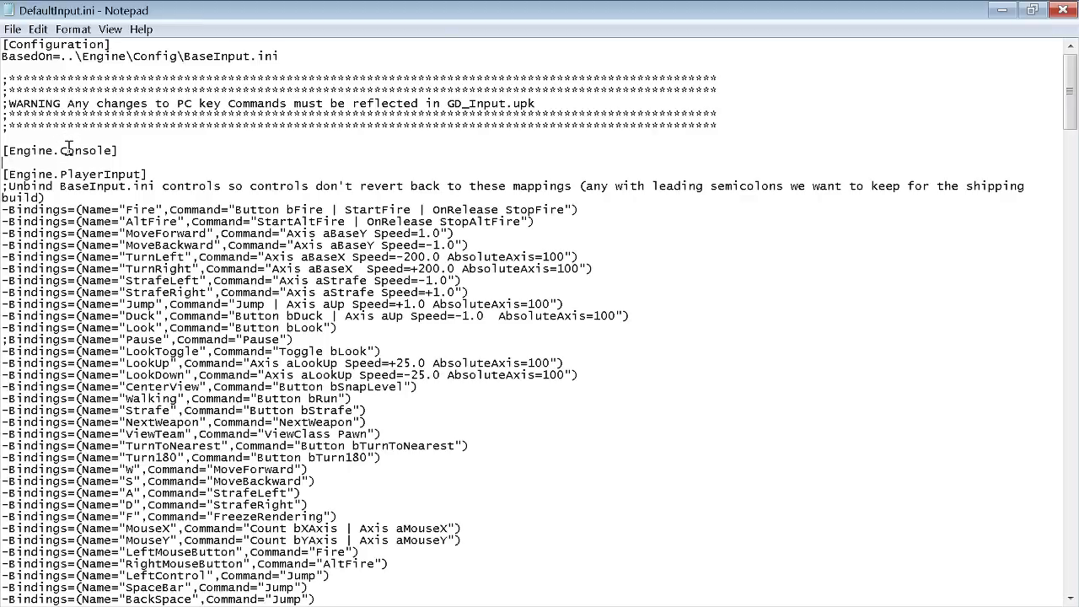
Enter ConsoleKey=Tilde under [Engine.Console], retyping the line after a stray tilde edit
{"action": "type", "text": "ConsoleKey=Tilde"}
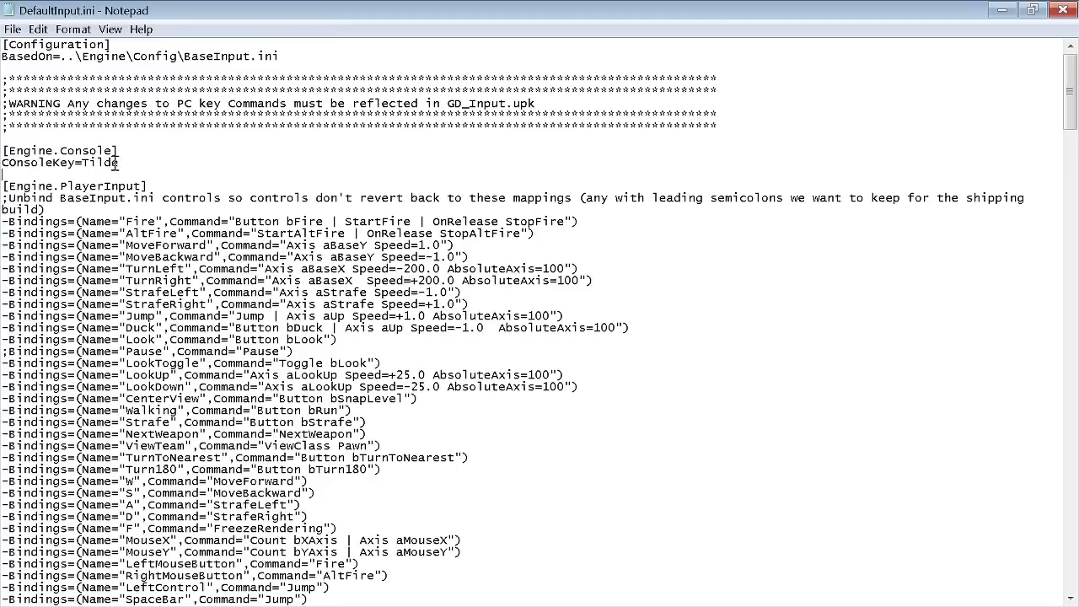
{"action": "mouse_move", "coordinate": [298, 143]}
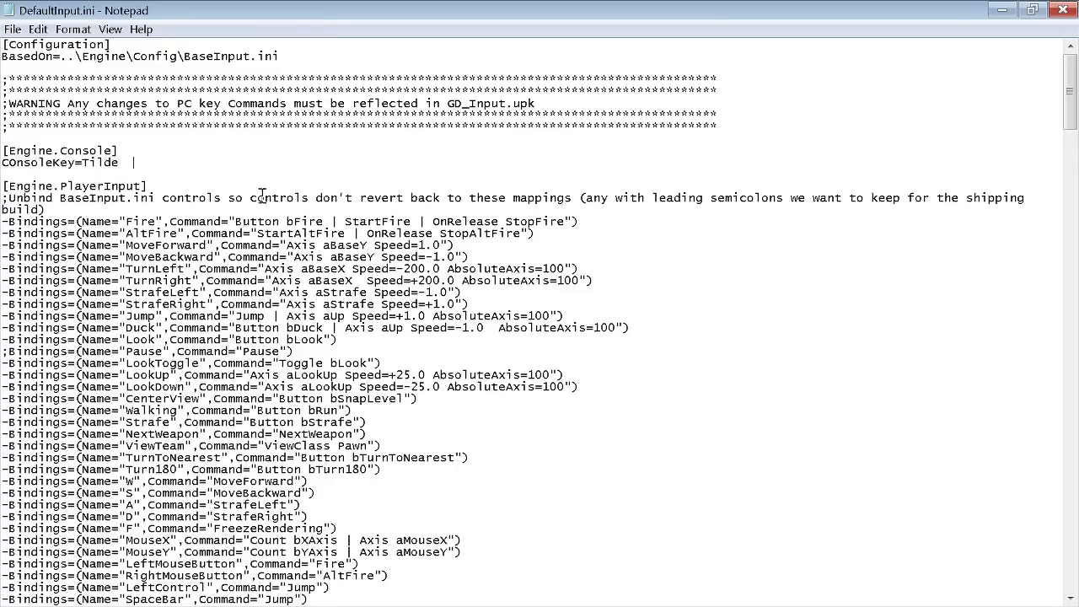
{"action": "type", "text": "~"}
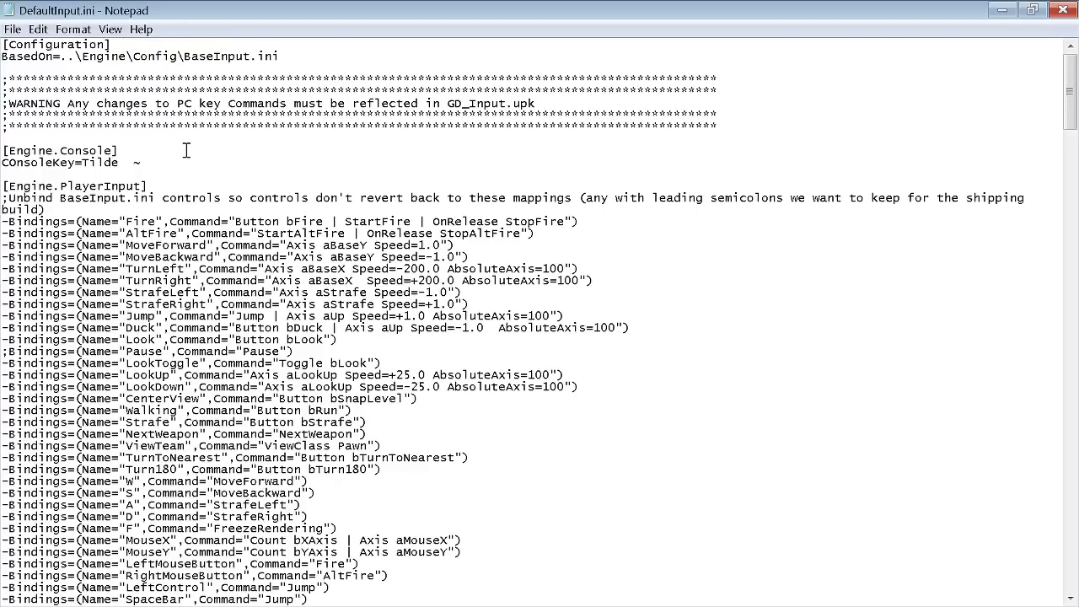
{"action": "mouse_move", "coordinate": [175, 160]}
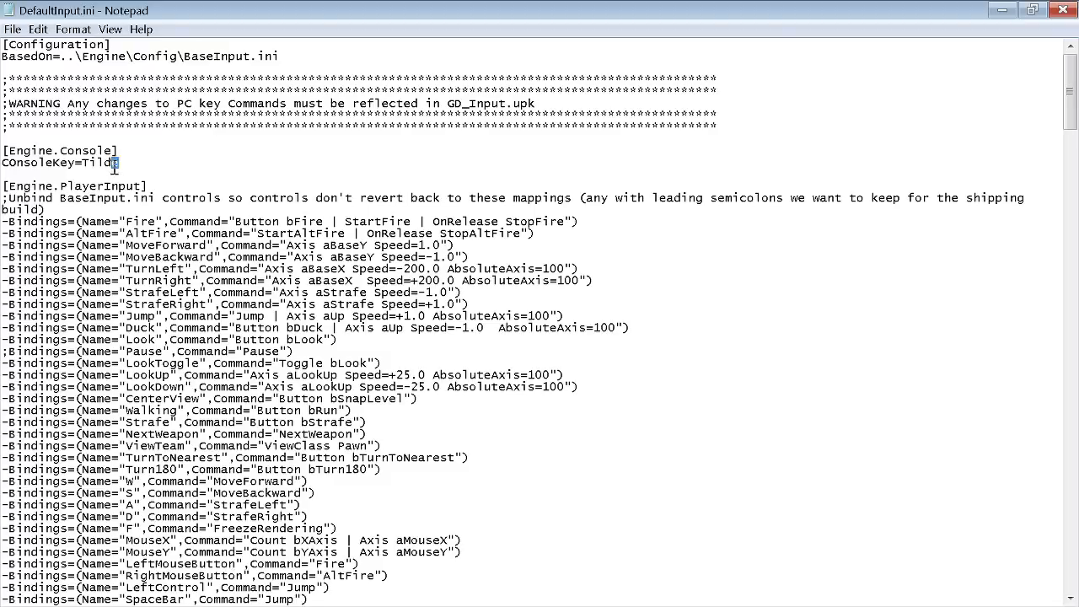
{"action": "triple_click", "coordinate": [59, 163]}
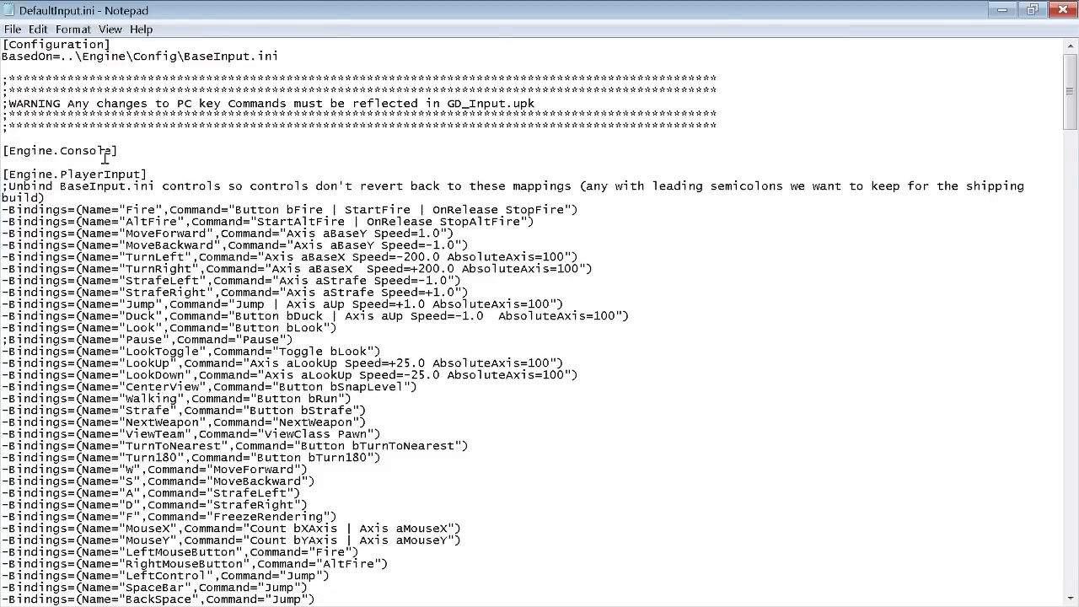
{"action": "type", "text": "ConsoleKey=Tilde"}
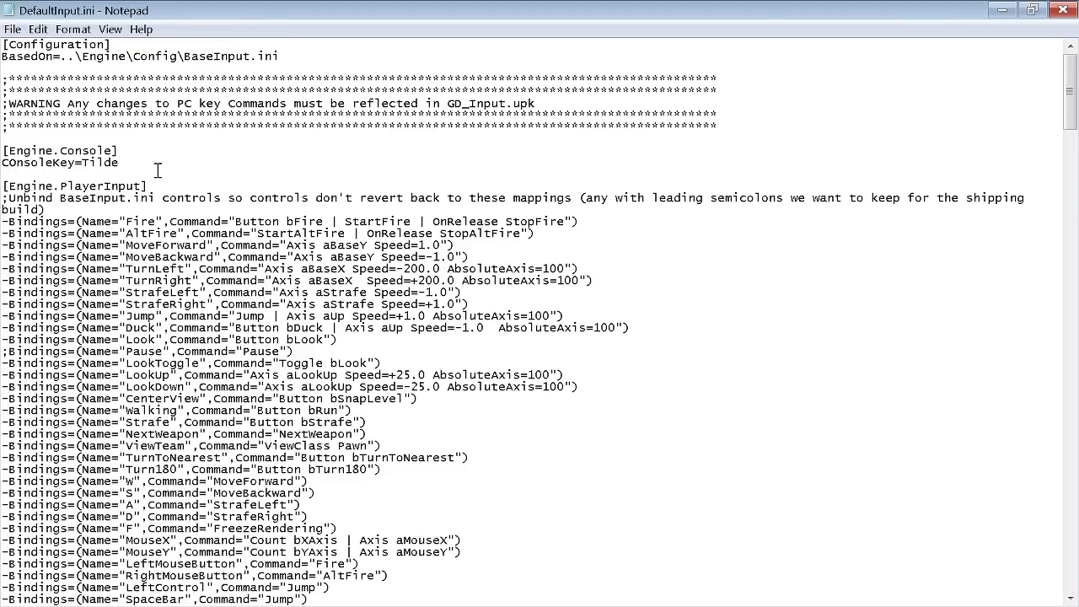
{"action": "double_click", "coordinate": [105, 163]}
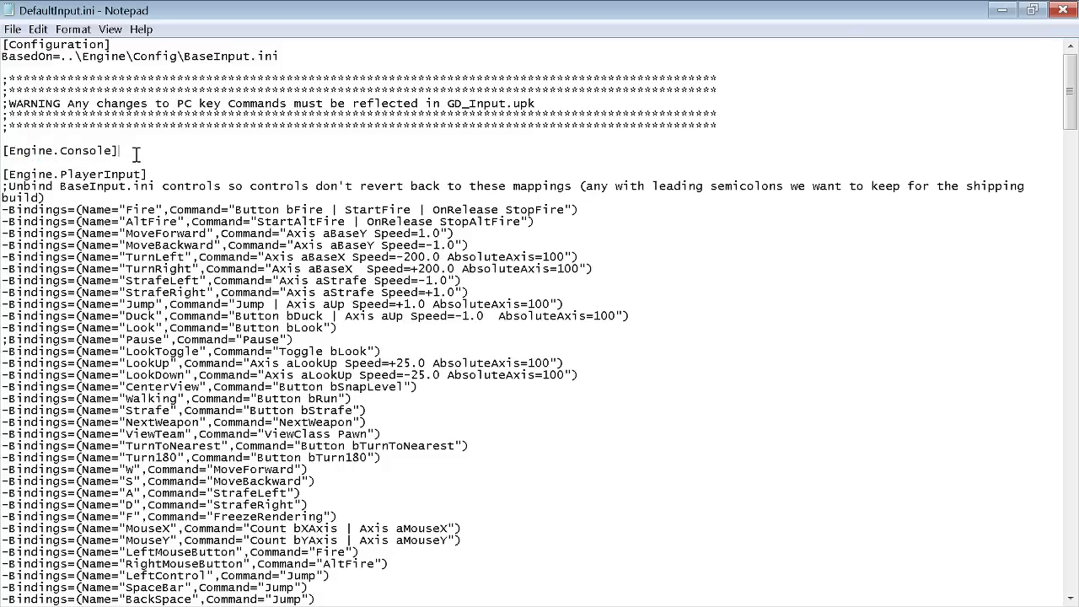
{"action": "type", "text": "ConsoleKey=Tilde"}
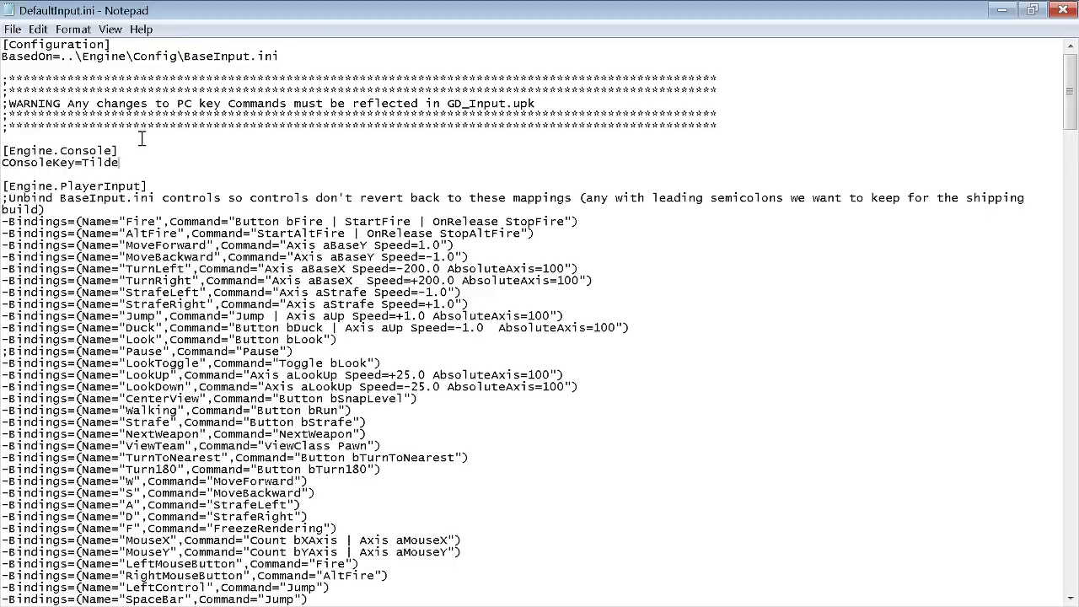
{"action": "mouse_move", "coordinate": [852, 120]}
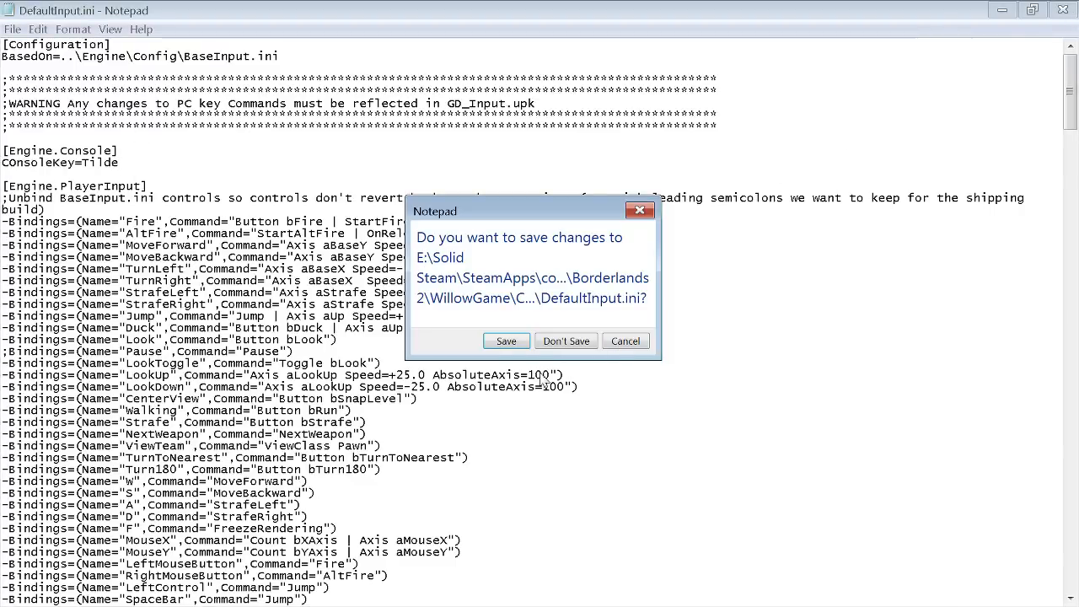
Save DefaultInput.ini changes and launch Borderlands 2
{"action": "left_click", "coordinate": [506, 341]}
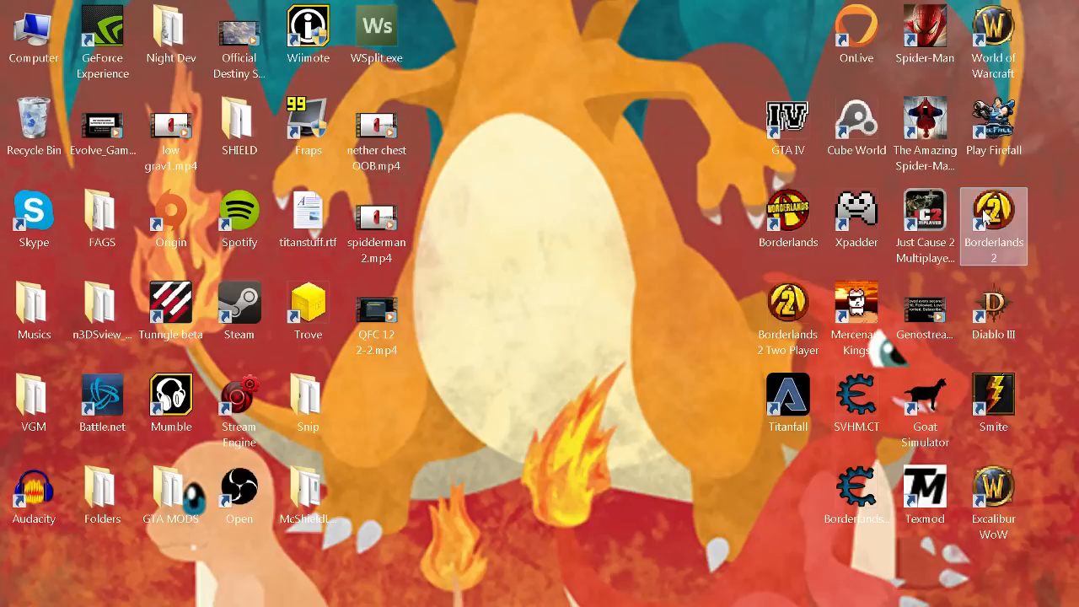
{"action": "mouse_move", "coordinate": [569, 114]}
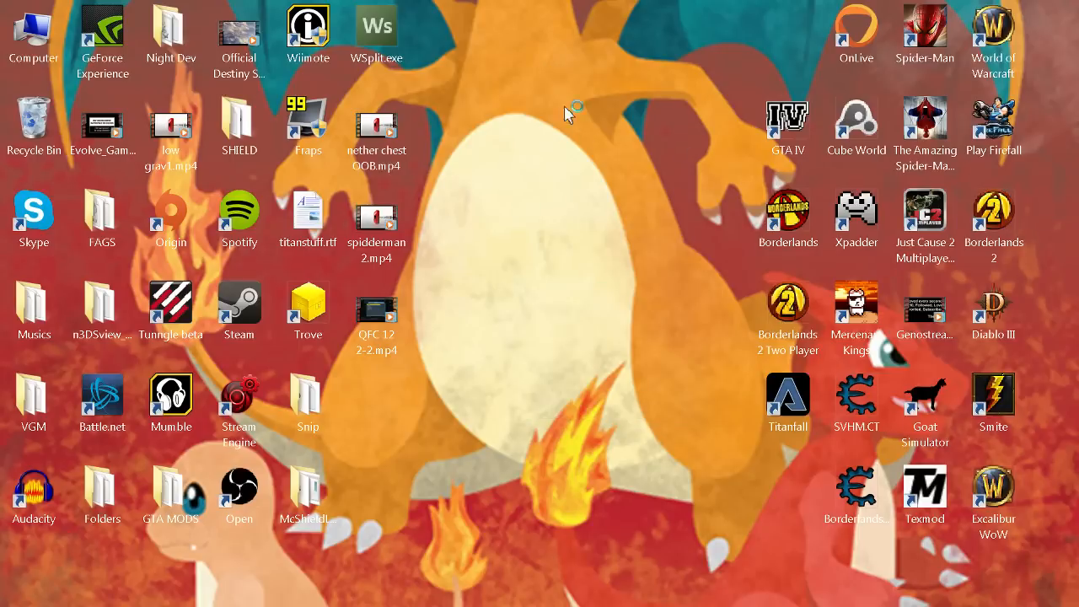
{"action": "mouse_move", "coordinate": [580, 164]}
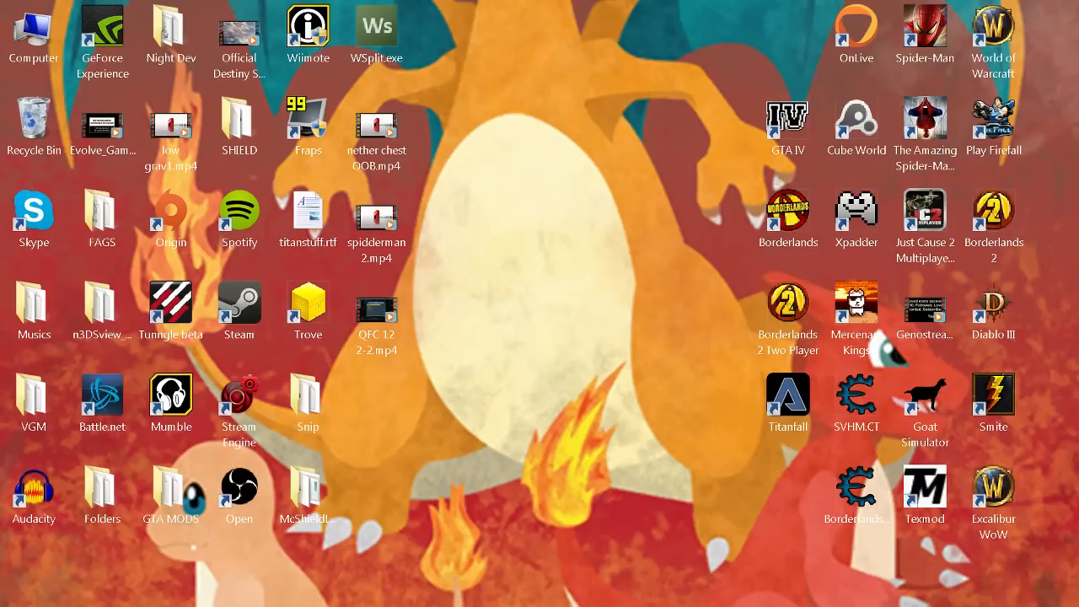
{"action": "mouse_move", "coordinate": [595, 403]}
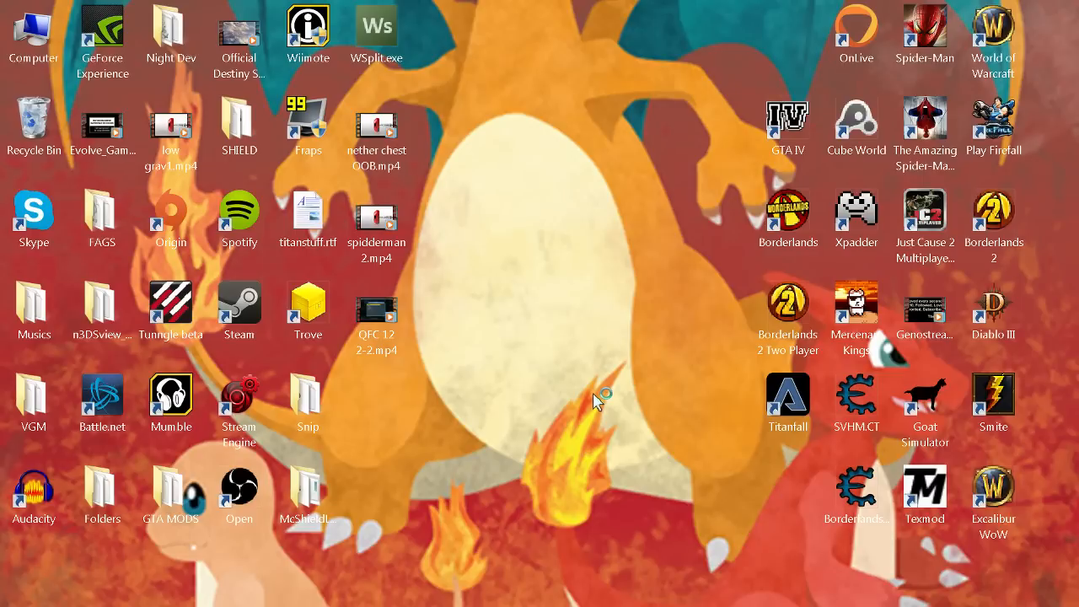
{"action": "left_click", "coordinate": [924, 127]}
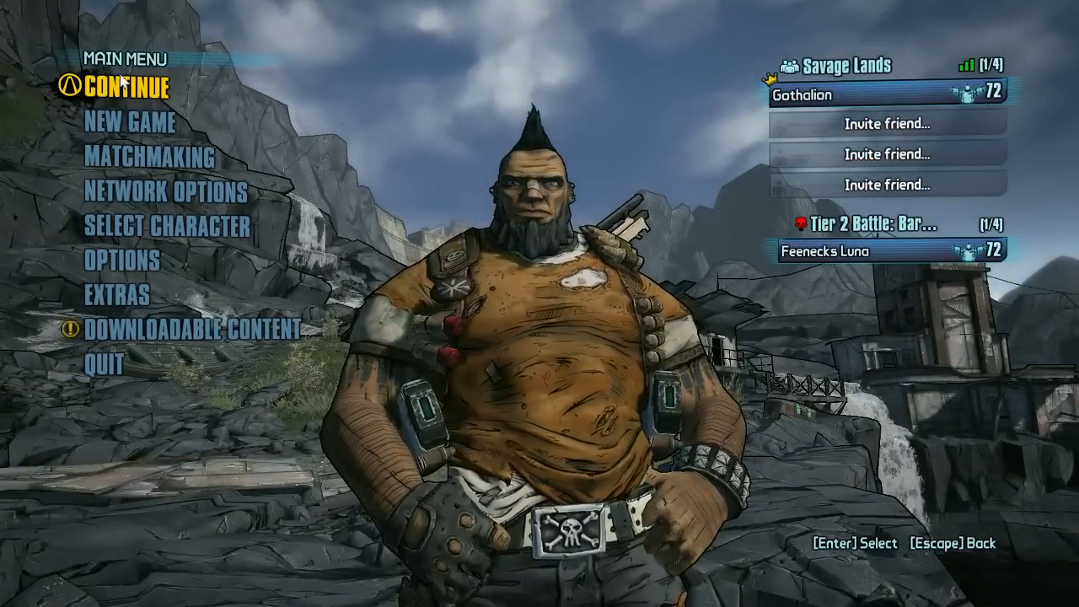
Choose CONTINUE on the Borderlands 2 main menu to load the saved game
{"action": "left_click", "coordinate": [135, 86]}
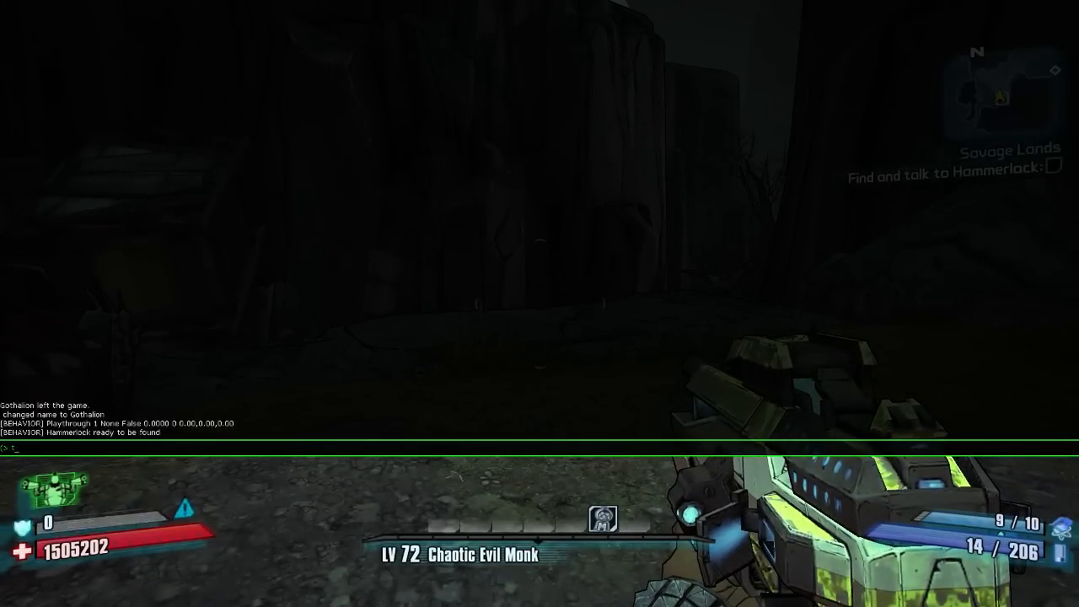
Type togglehud into the in-game console to hide the HUD
{"action": "type", "text": "oggle"}
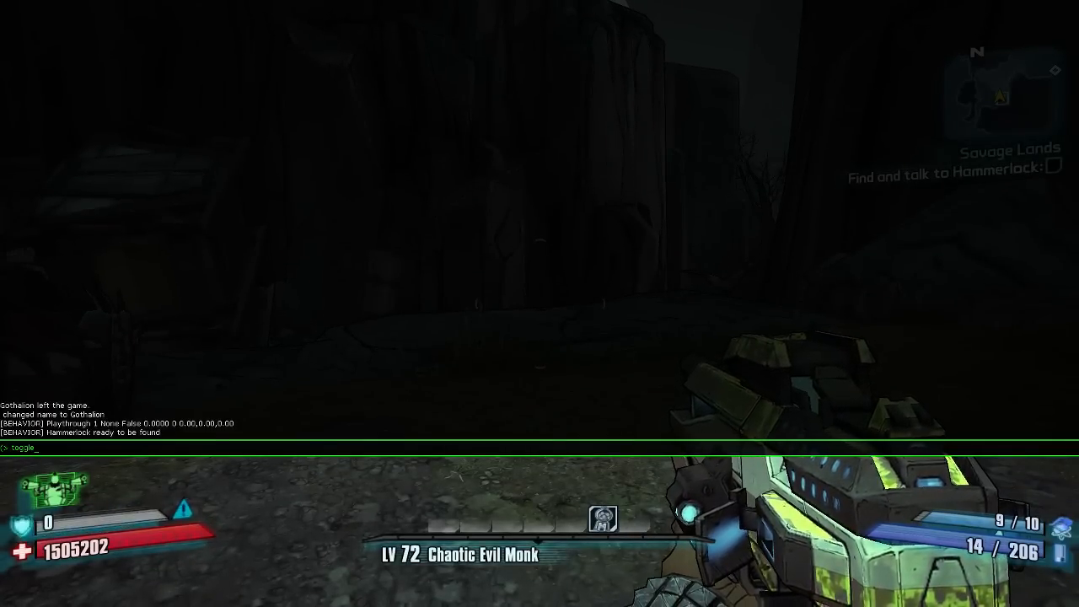
{"action": "type", "text": "hud"}
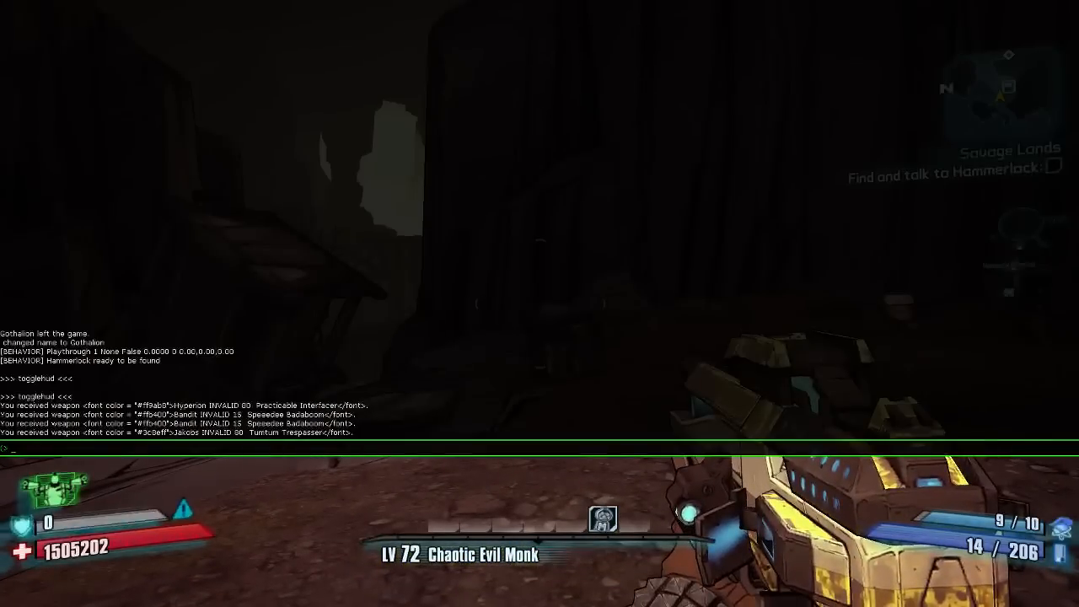
Type togglehud into the Borderlands 2 console again
{"action": "type", "text": "togglehud"}
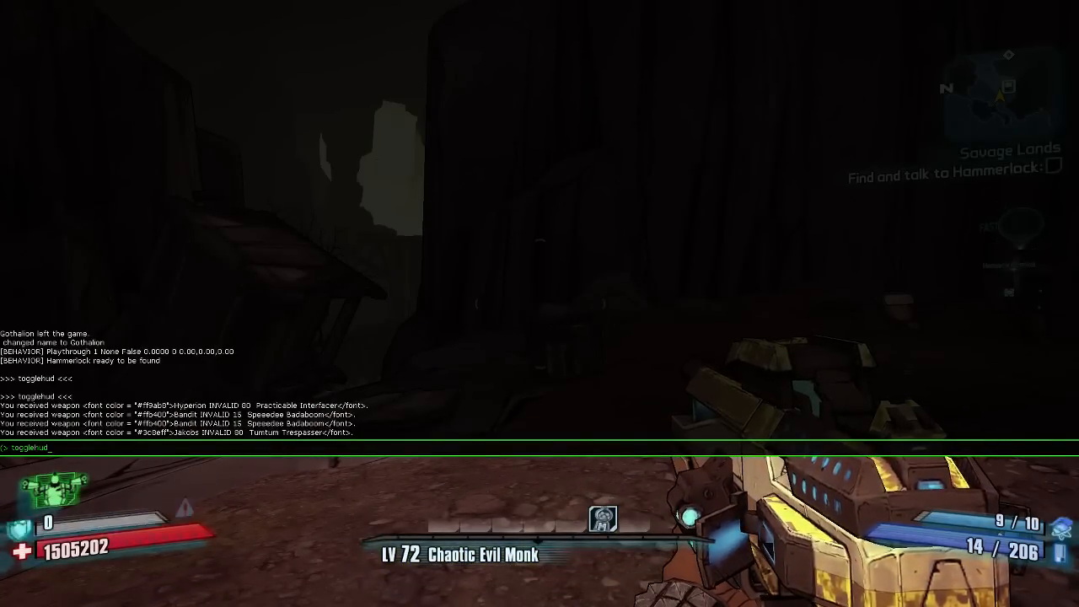